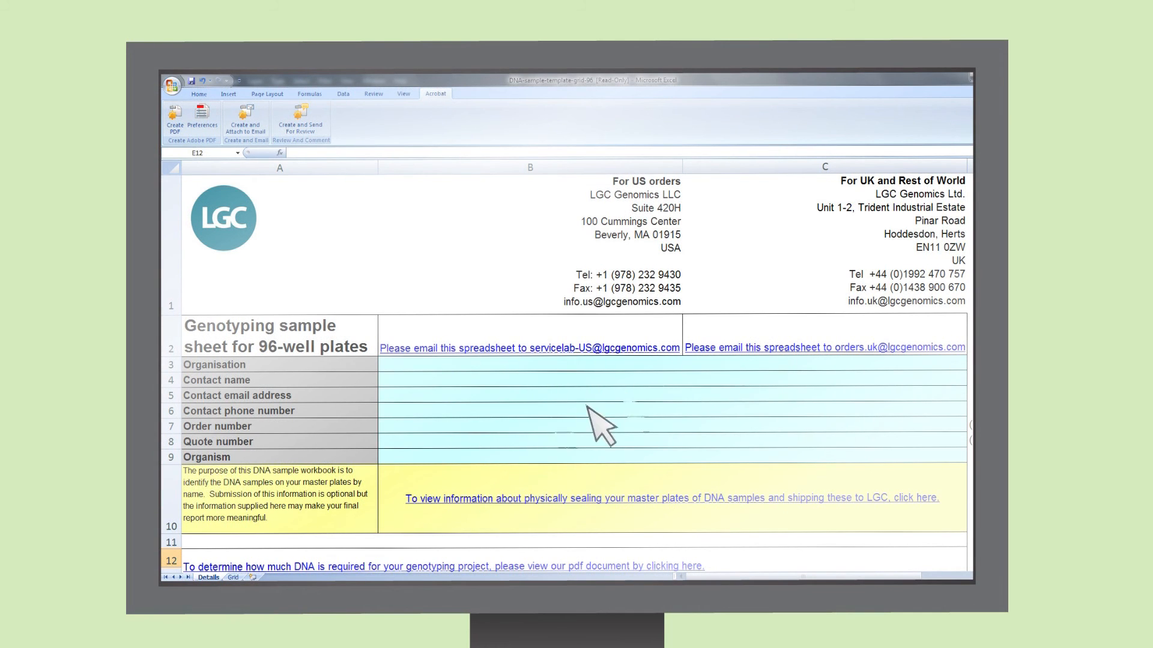
# Show the Grid sheet with the empty 96-well plate layout
pyautogui.click(233, 577)
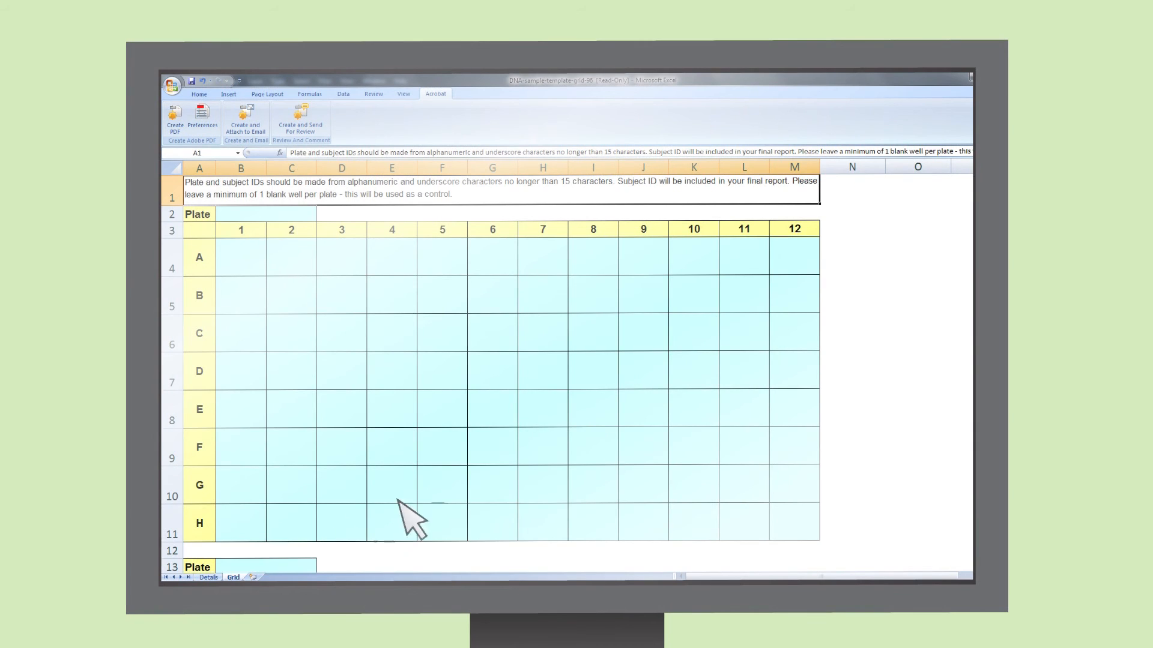
pyautogui.moveTo(891, 408)
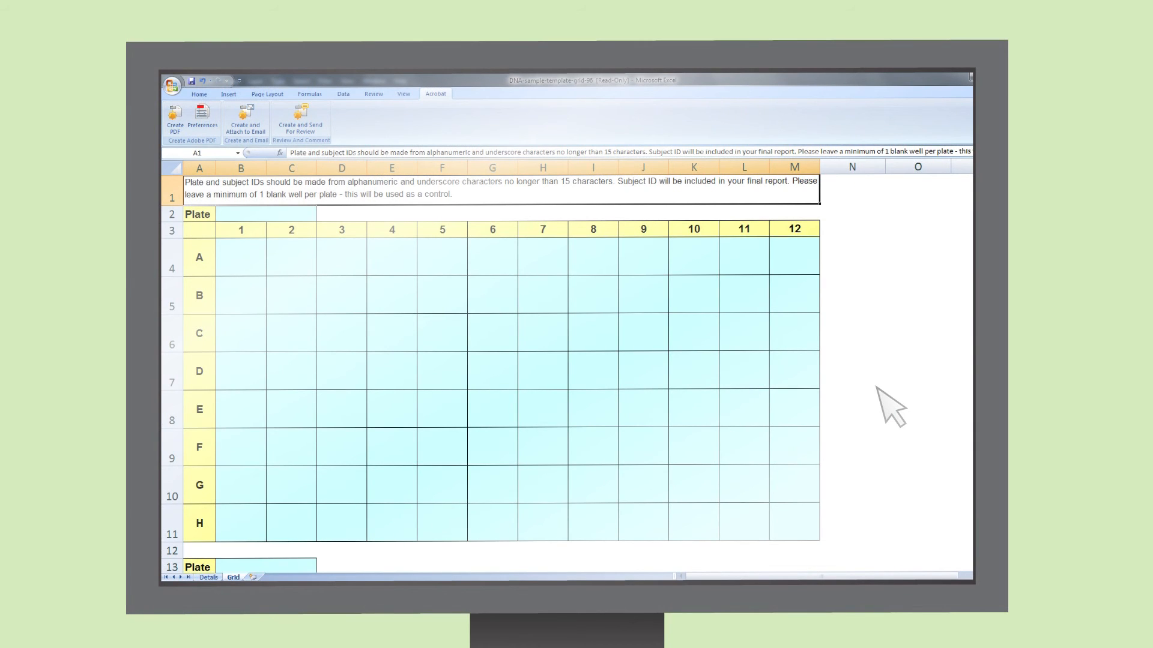